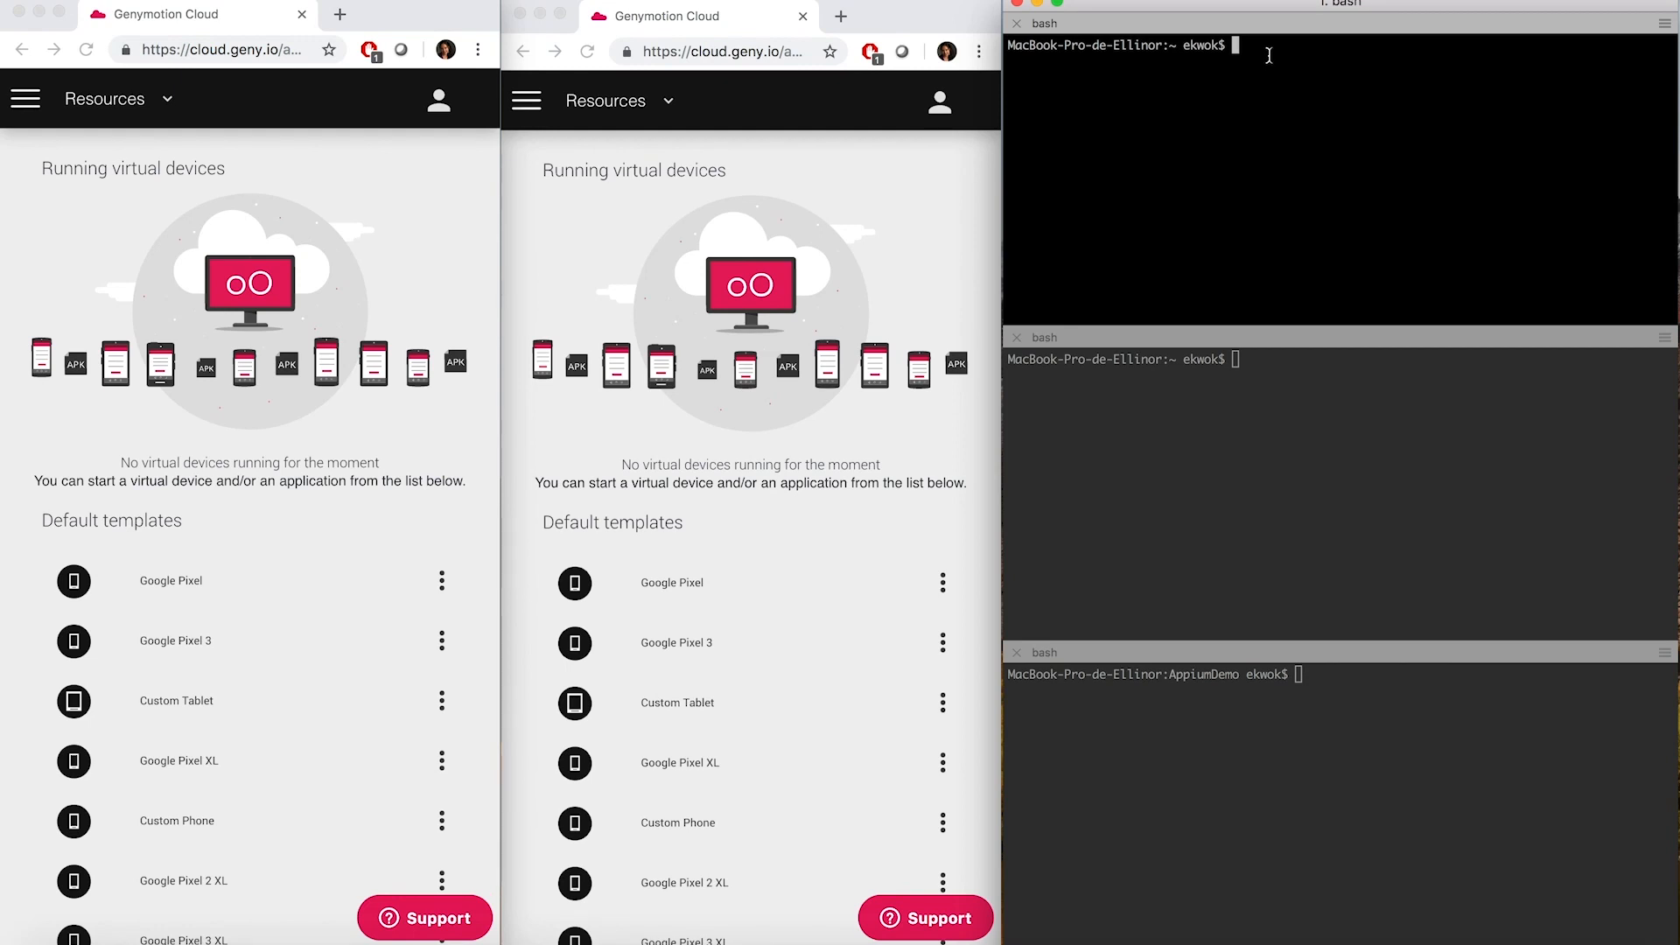
Run 'gmsaas recipes list' to show the available device recipes and shared APKs.
{"action": "type", "text": "gmsaas"}
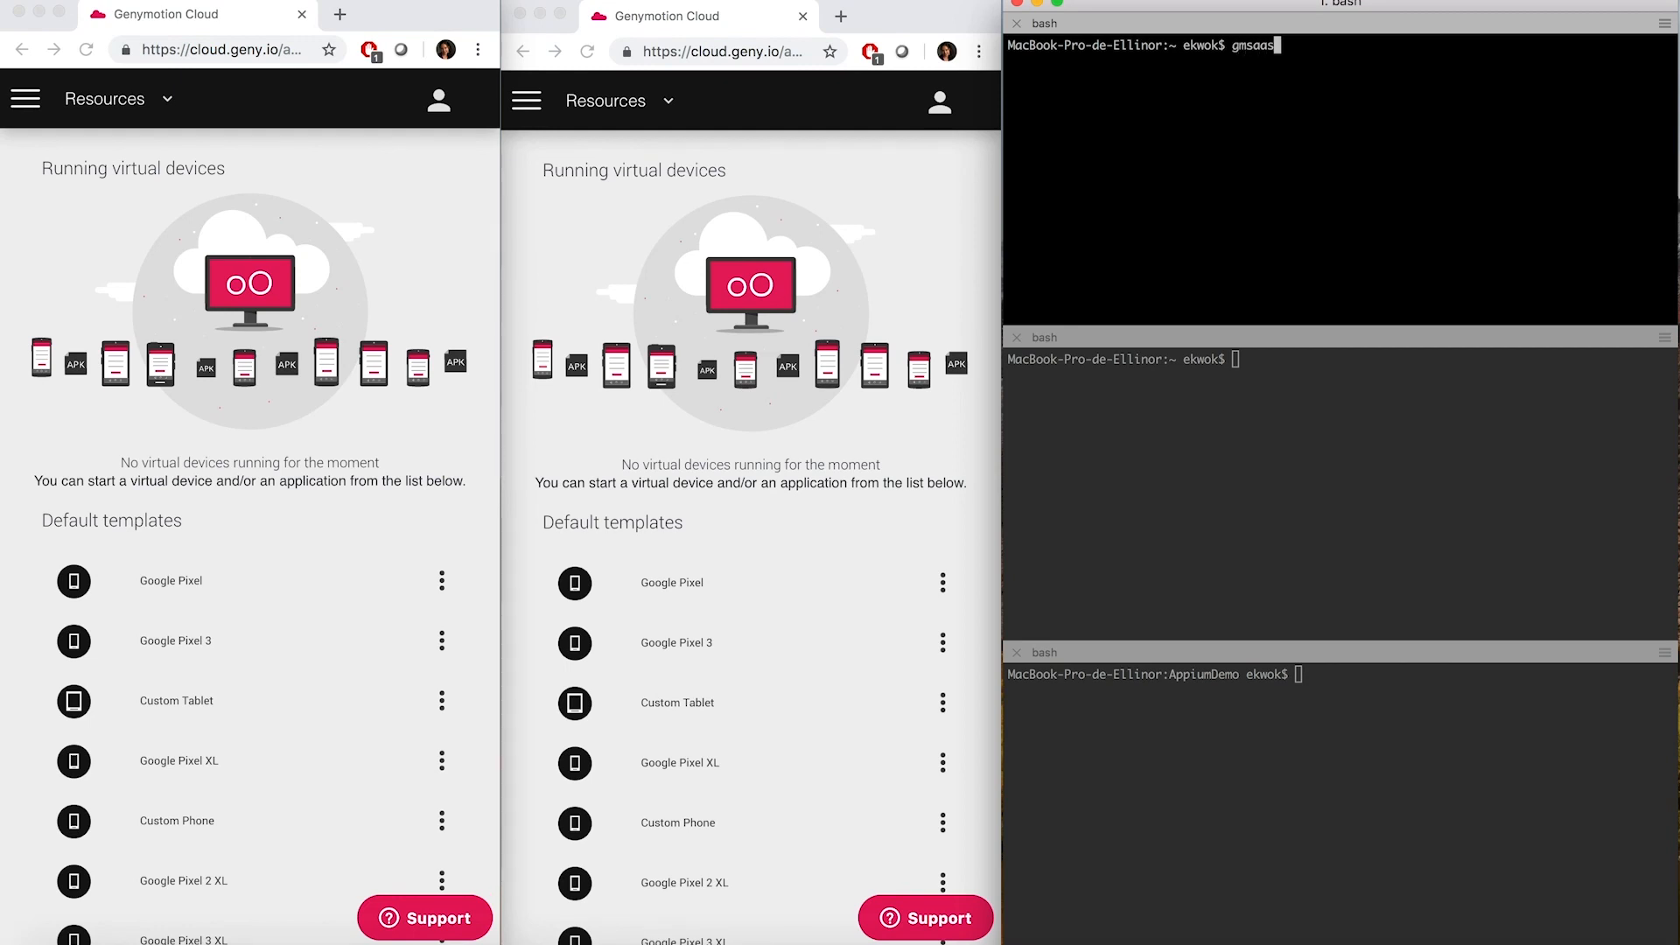
{"action": "type", "text": "recipes list"}
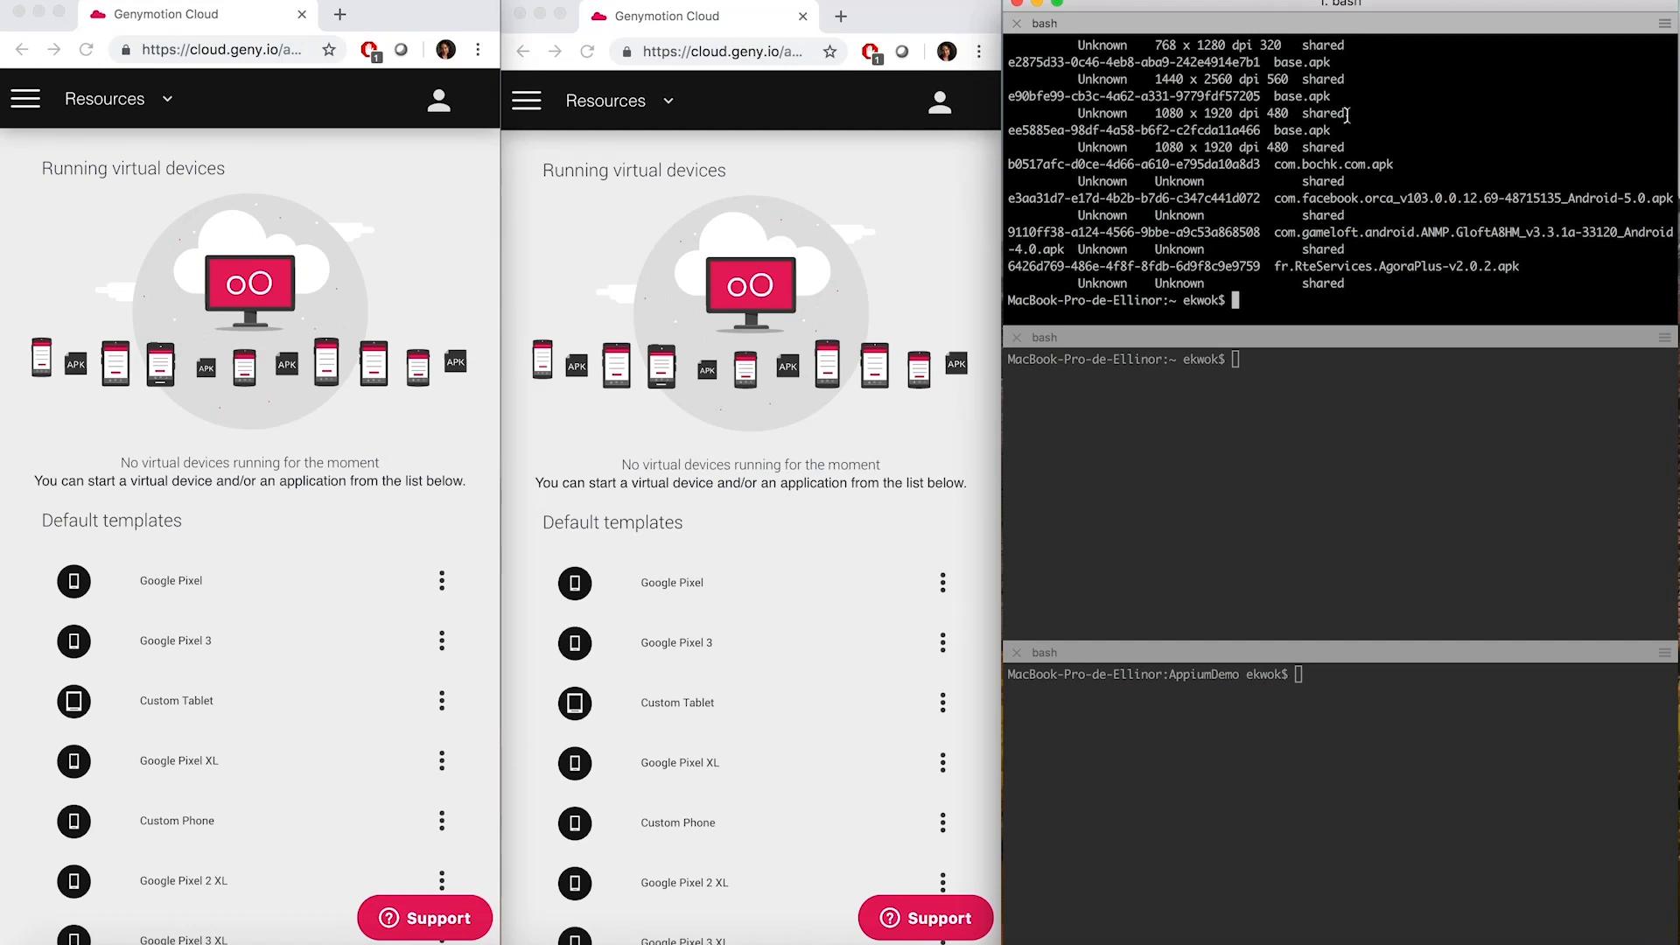
Filter the recipe list for RiddleApp and copy its recipe UUID.
{"action": "type", "text": "gmsaas recipes list | grep RiddleApp"}
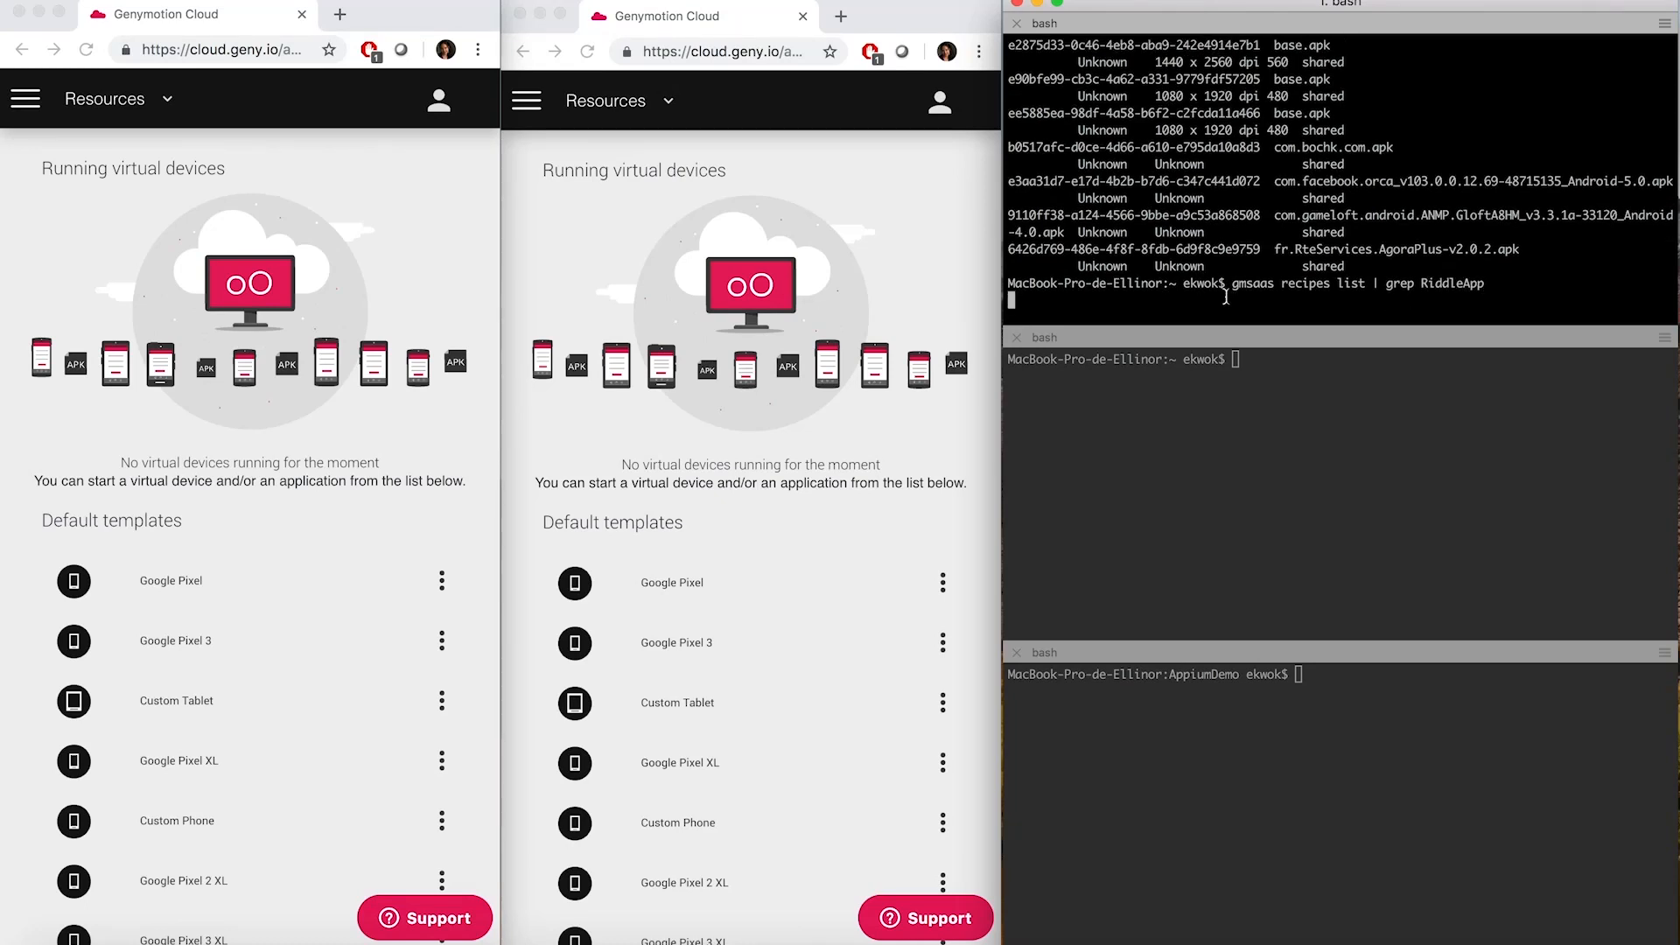
{"action": "key", "text": "Return"}
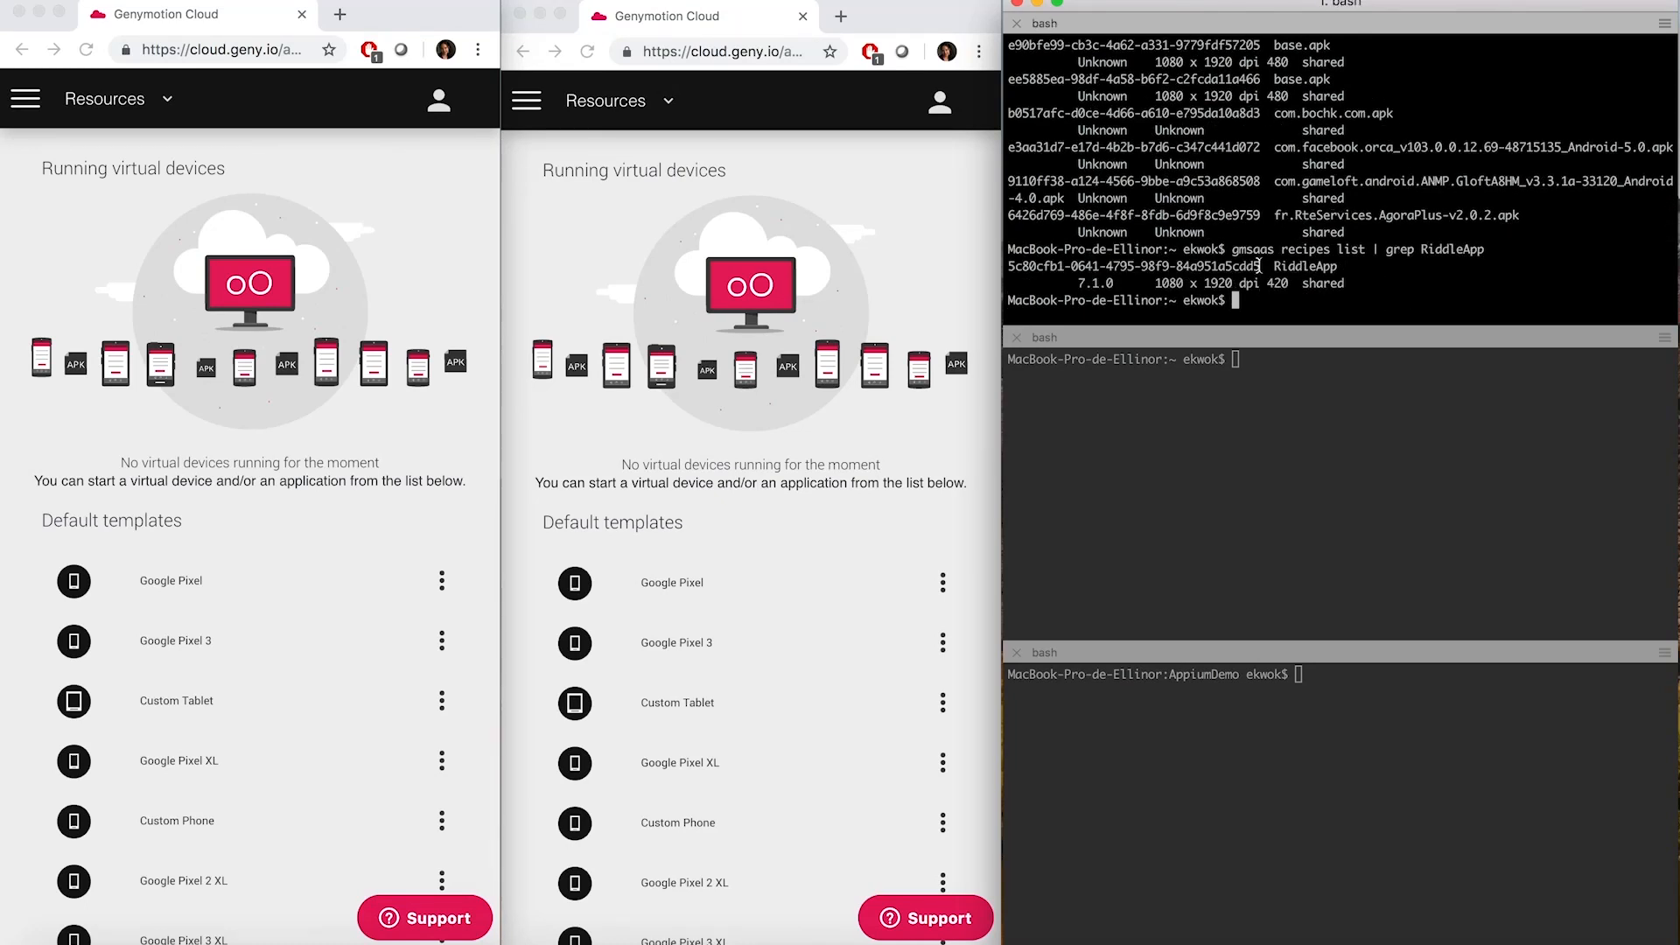
{"action": "right_click", "coordinate": [1029, 266]}
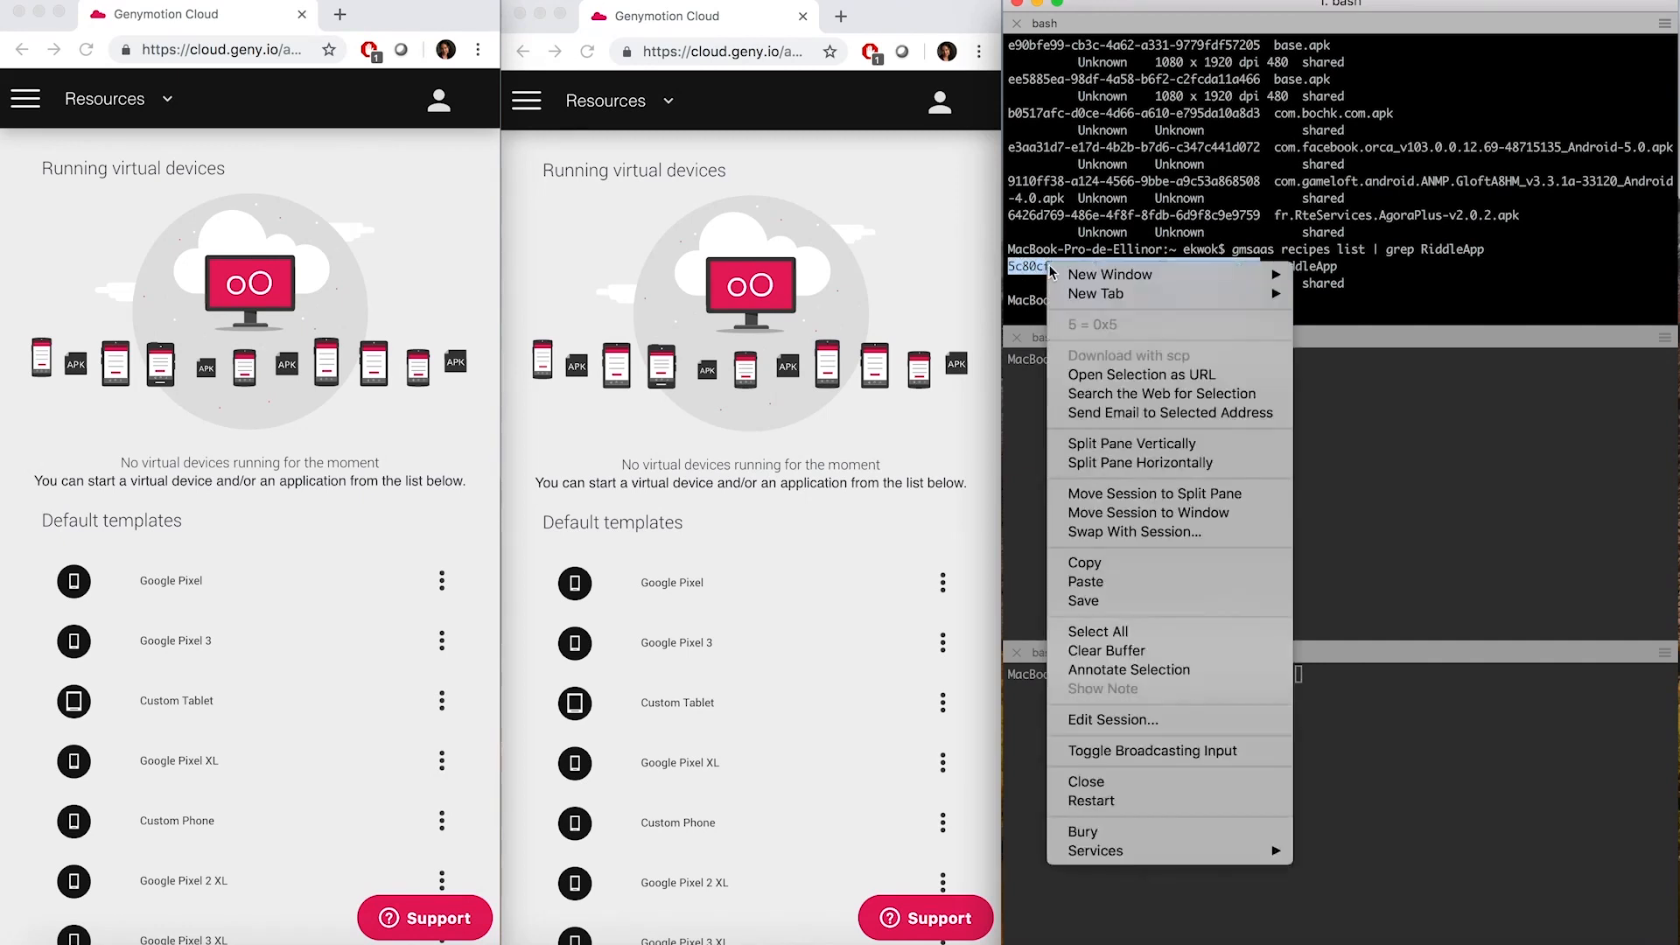
{"action": "left_click", "coordinate": [1107, 650]}
{"action": "type", "text": "gmsaas instances start 5c80cfb1-0641-4795-98f9-84a951a5cdd5 test1 &"}
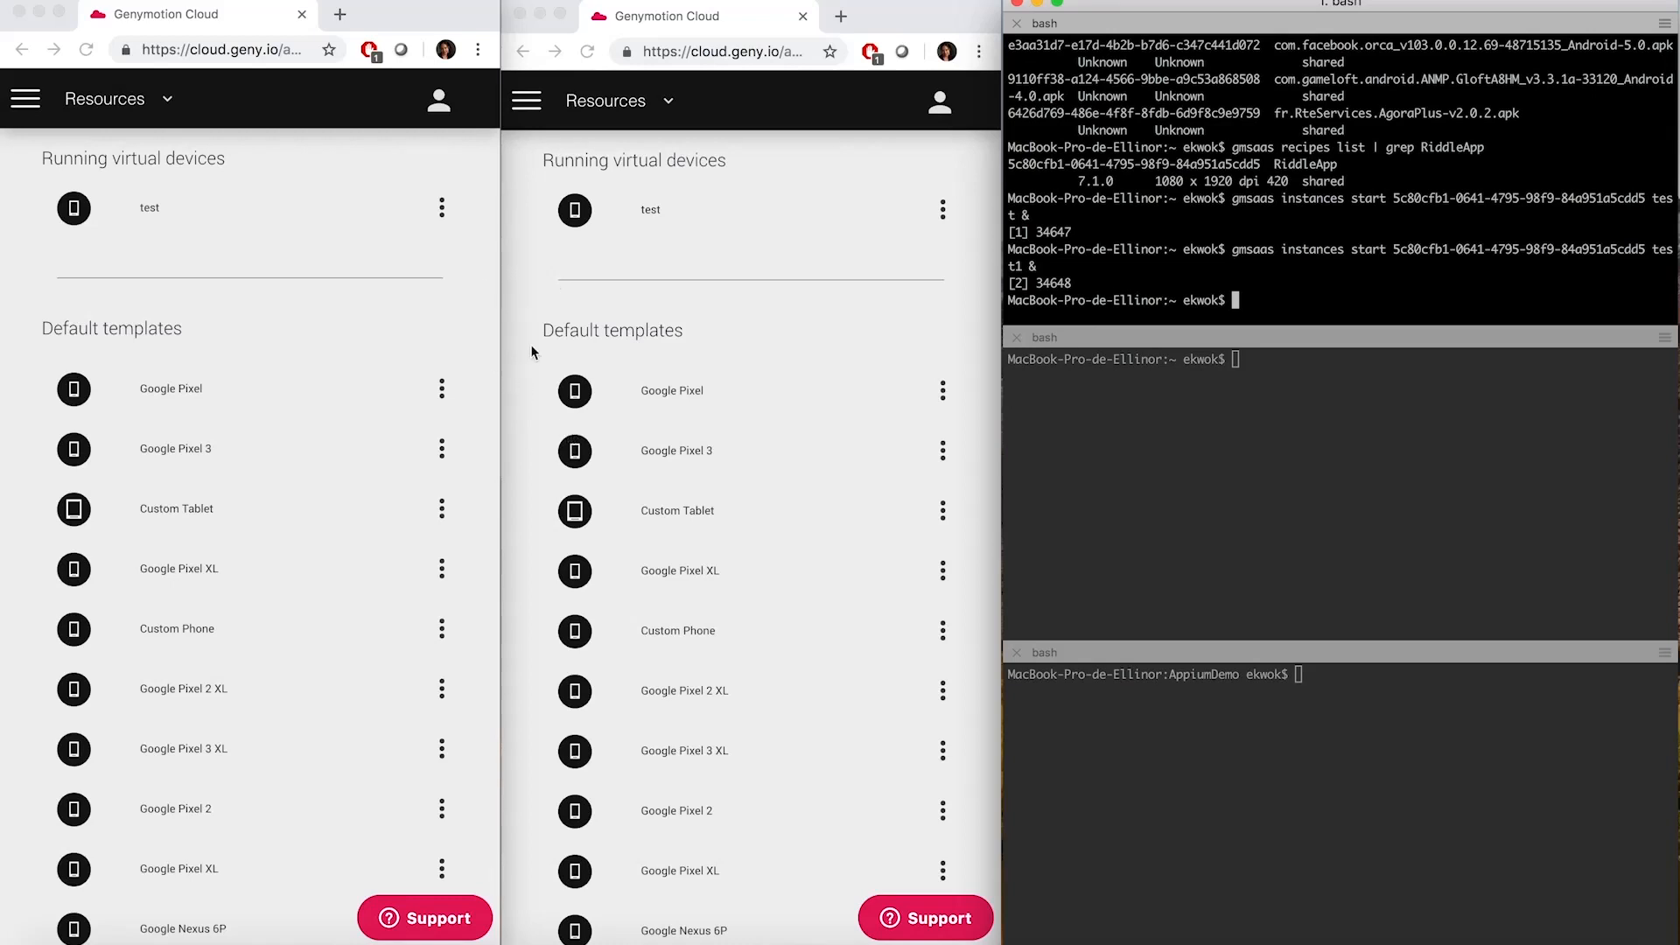
{"action": "mouse_move", "coordinate": [654, 257]}
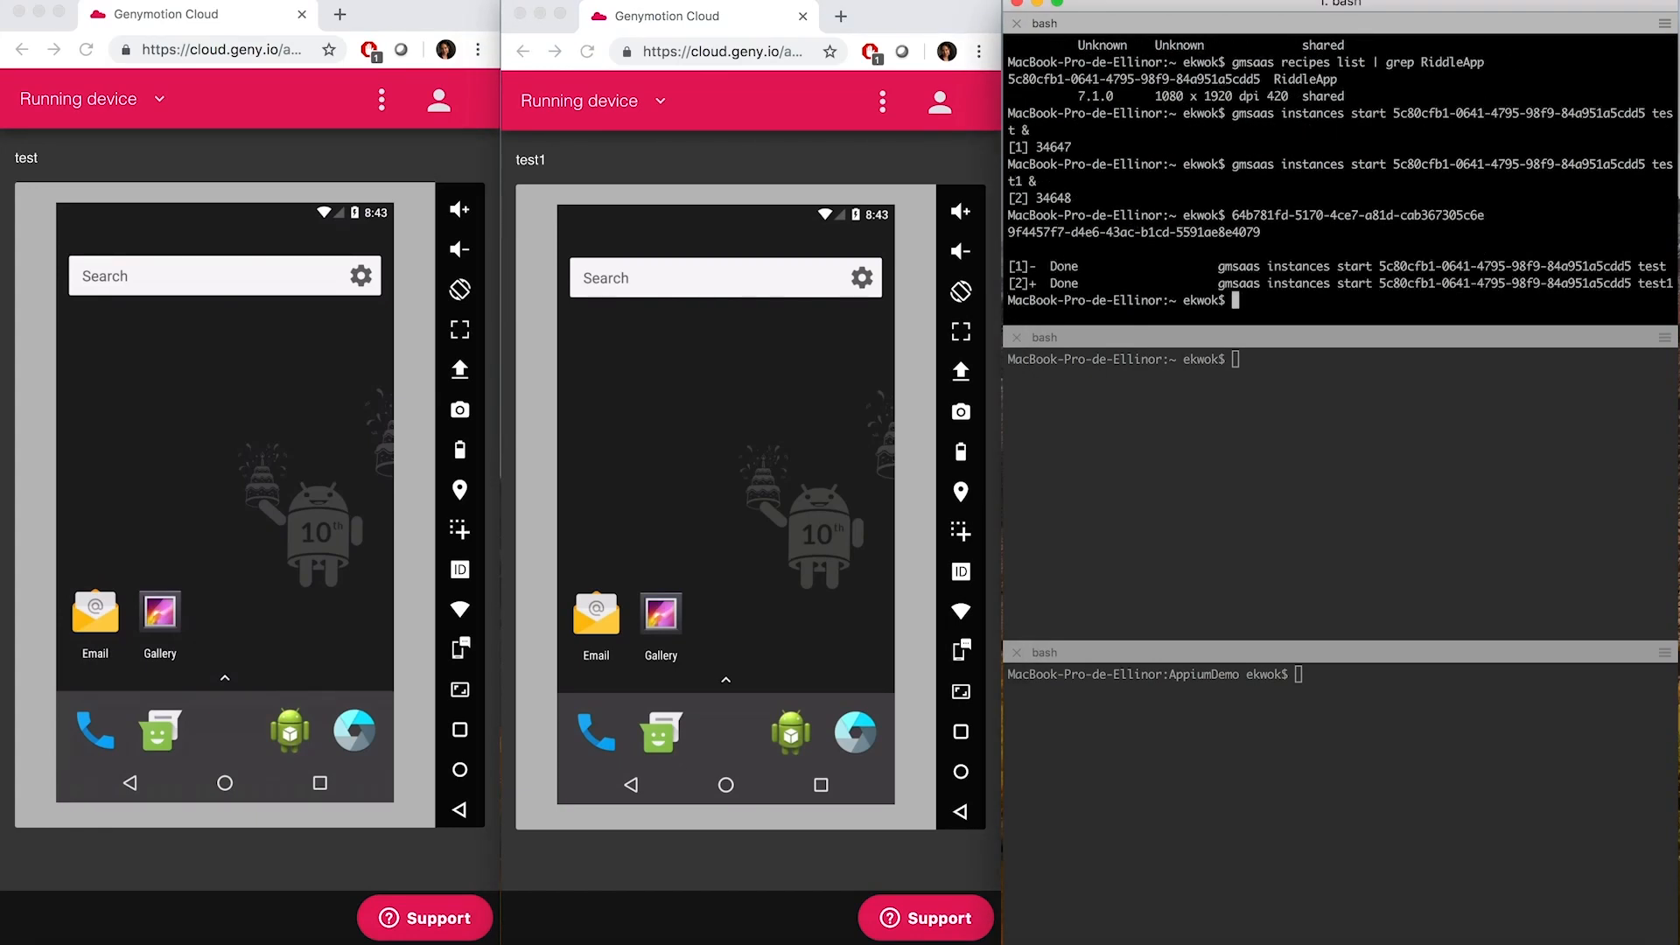
Check adb devices and adbconnect the cloud instances on serial ports 12345 and 12346.
{"action": "type", "text": "adb devices"}
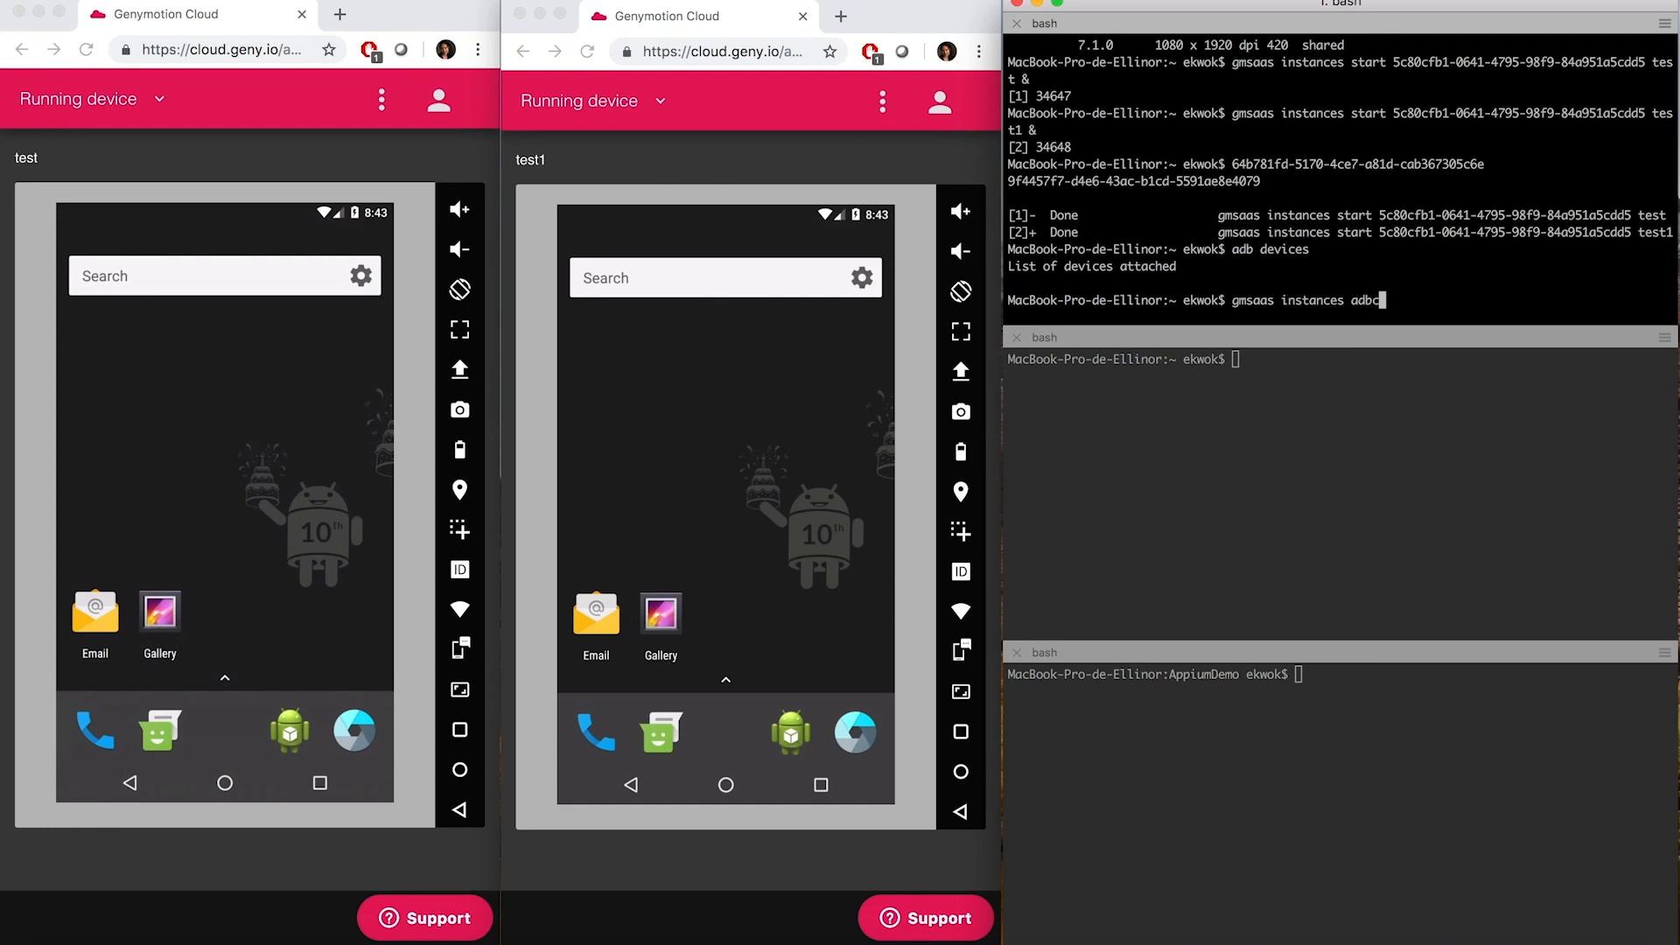
{"action": "type", "text": "connect 64b781fd-5170-4ce7-a81d-cab367305c6e --adb-serial-port"}
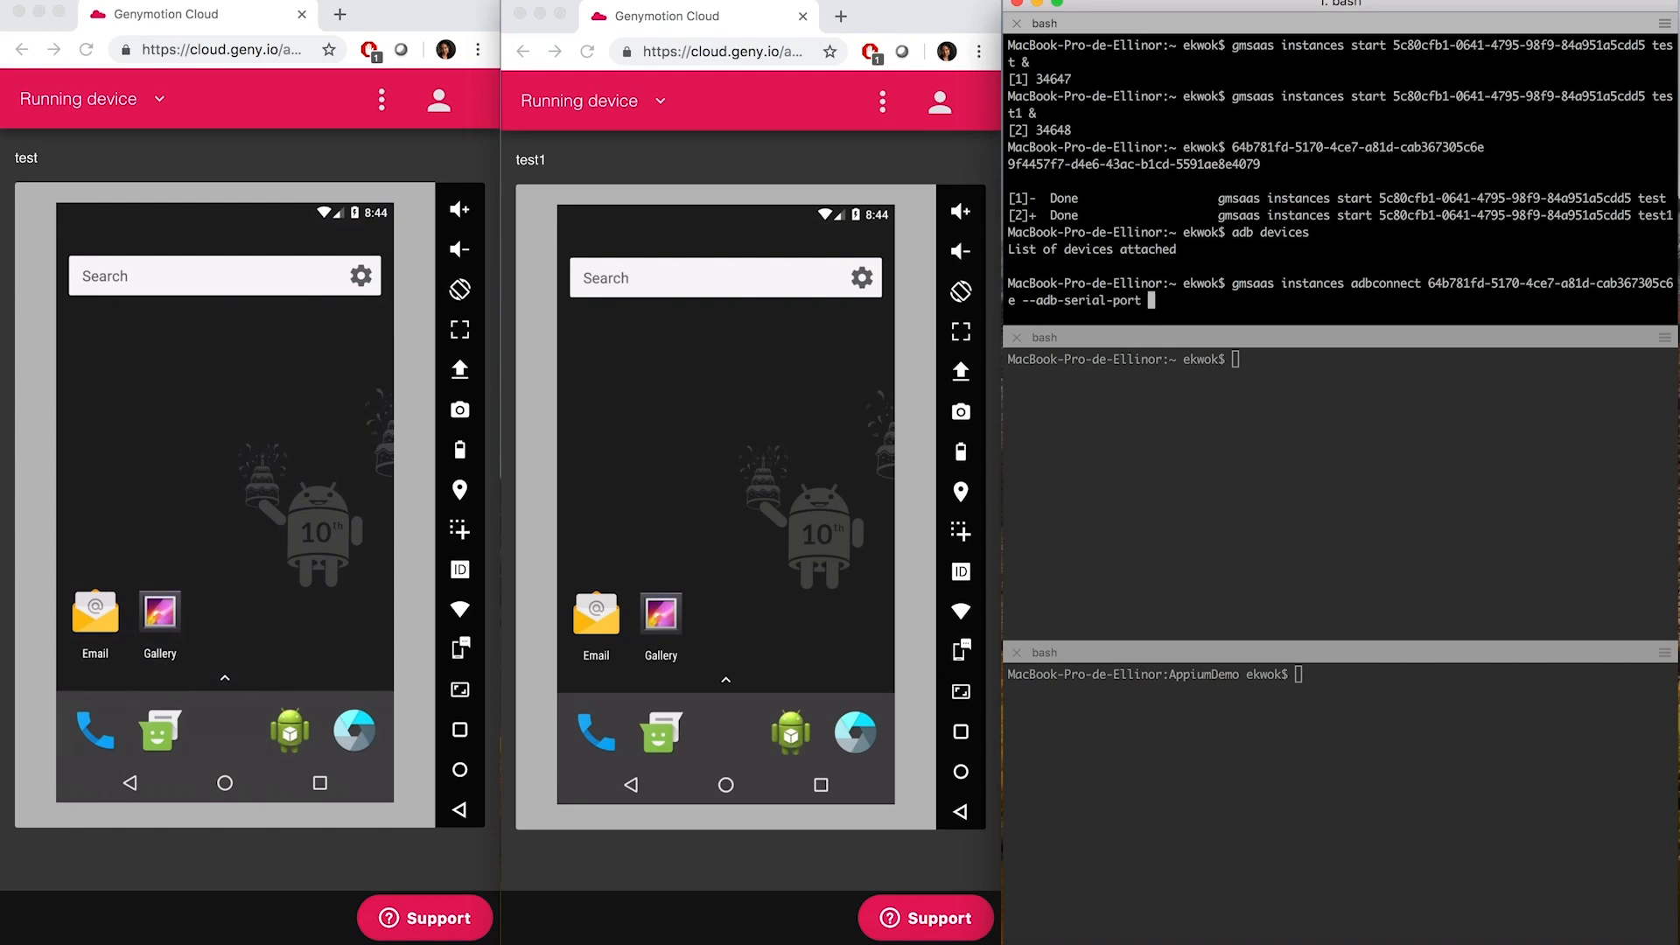
{"action": "type", "text": "12345"}
{"action": "type", "text": "gmsaas instances adbconnect 9f4457f7-d4e6-43ac-b1cd-5591ae8e4079"}
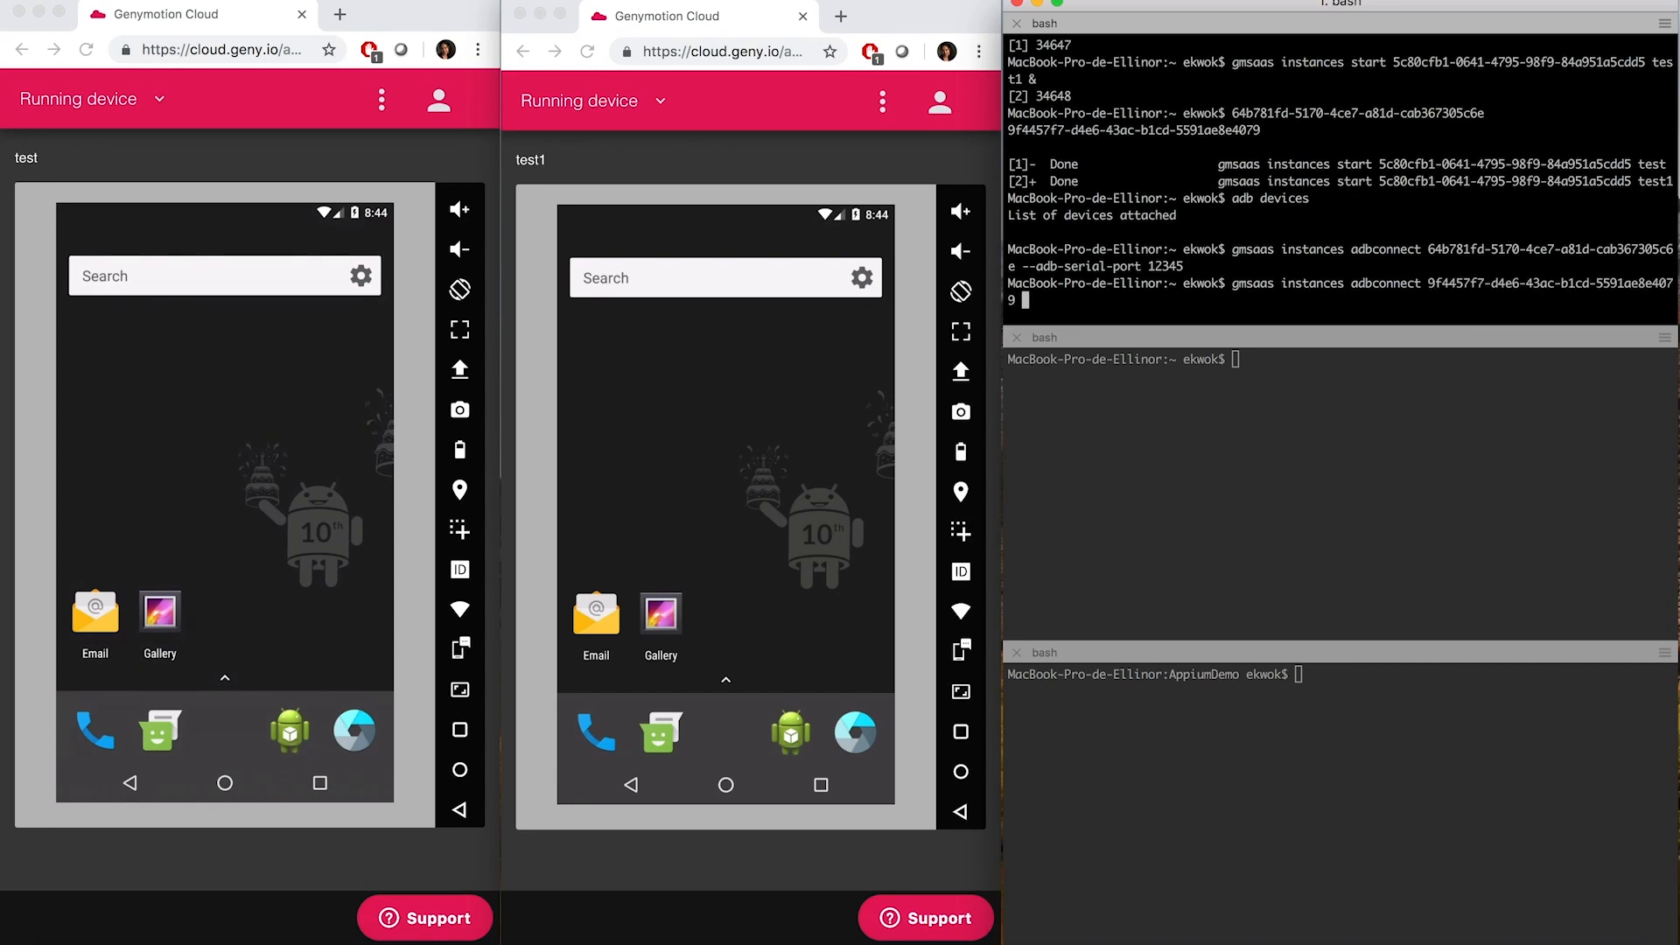
{"action": "type", "text": "--adb-serial-port 12346"}
{"action": "type", "text": "adb devices"}
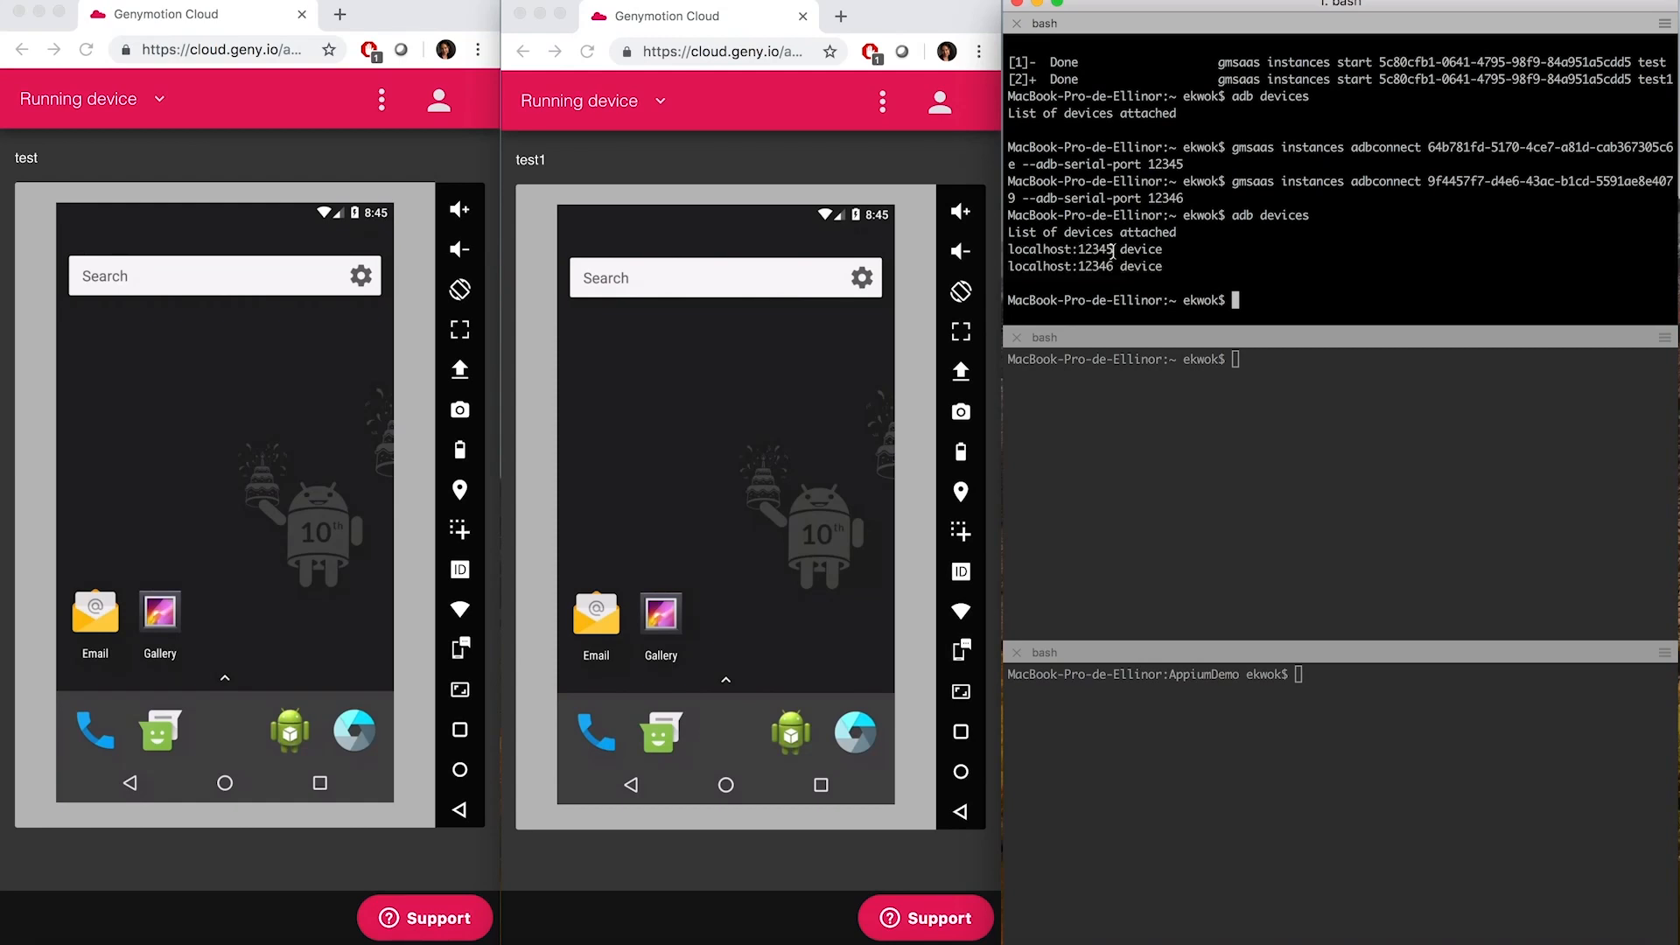
Run 'gmsaas instances list', showing test and test1 online at localhost:12345 and 12346.
{"action": "double_click", "coordinate": [1164, 163]}
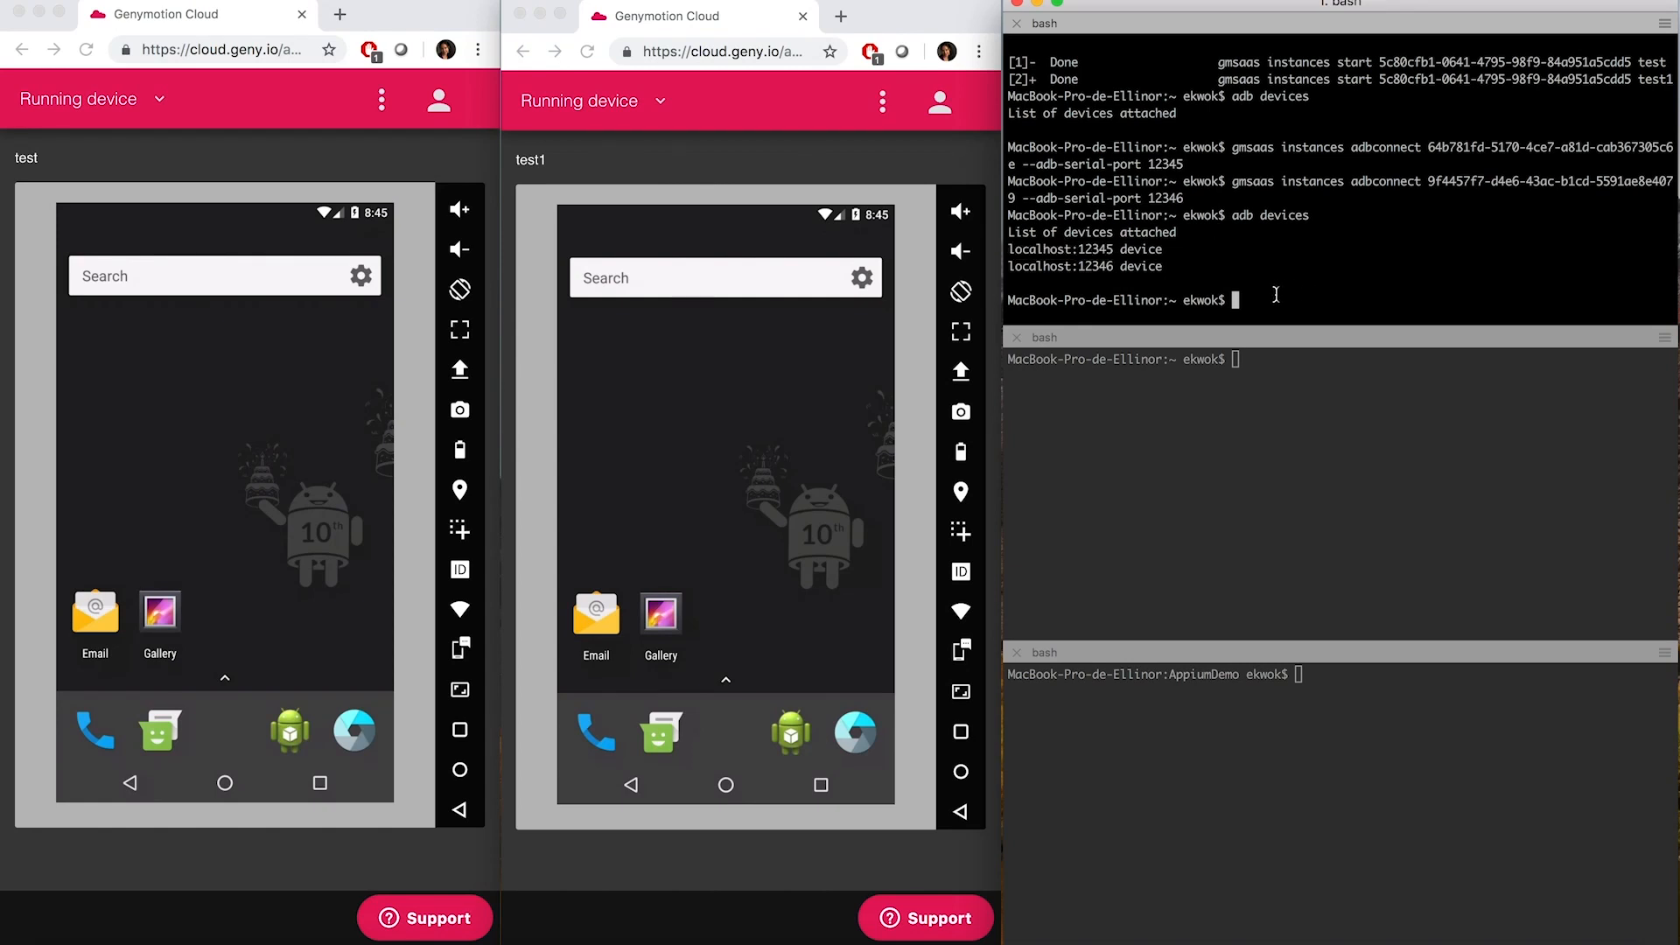
{"action": "type", "text": "gmsaas instances list"}
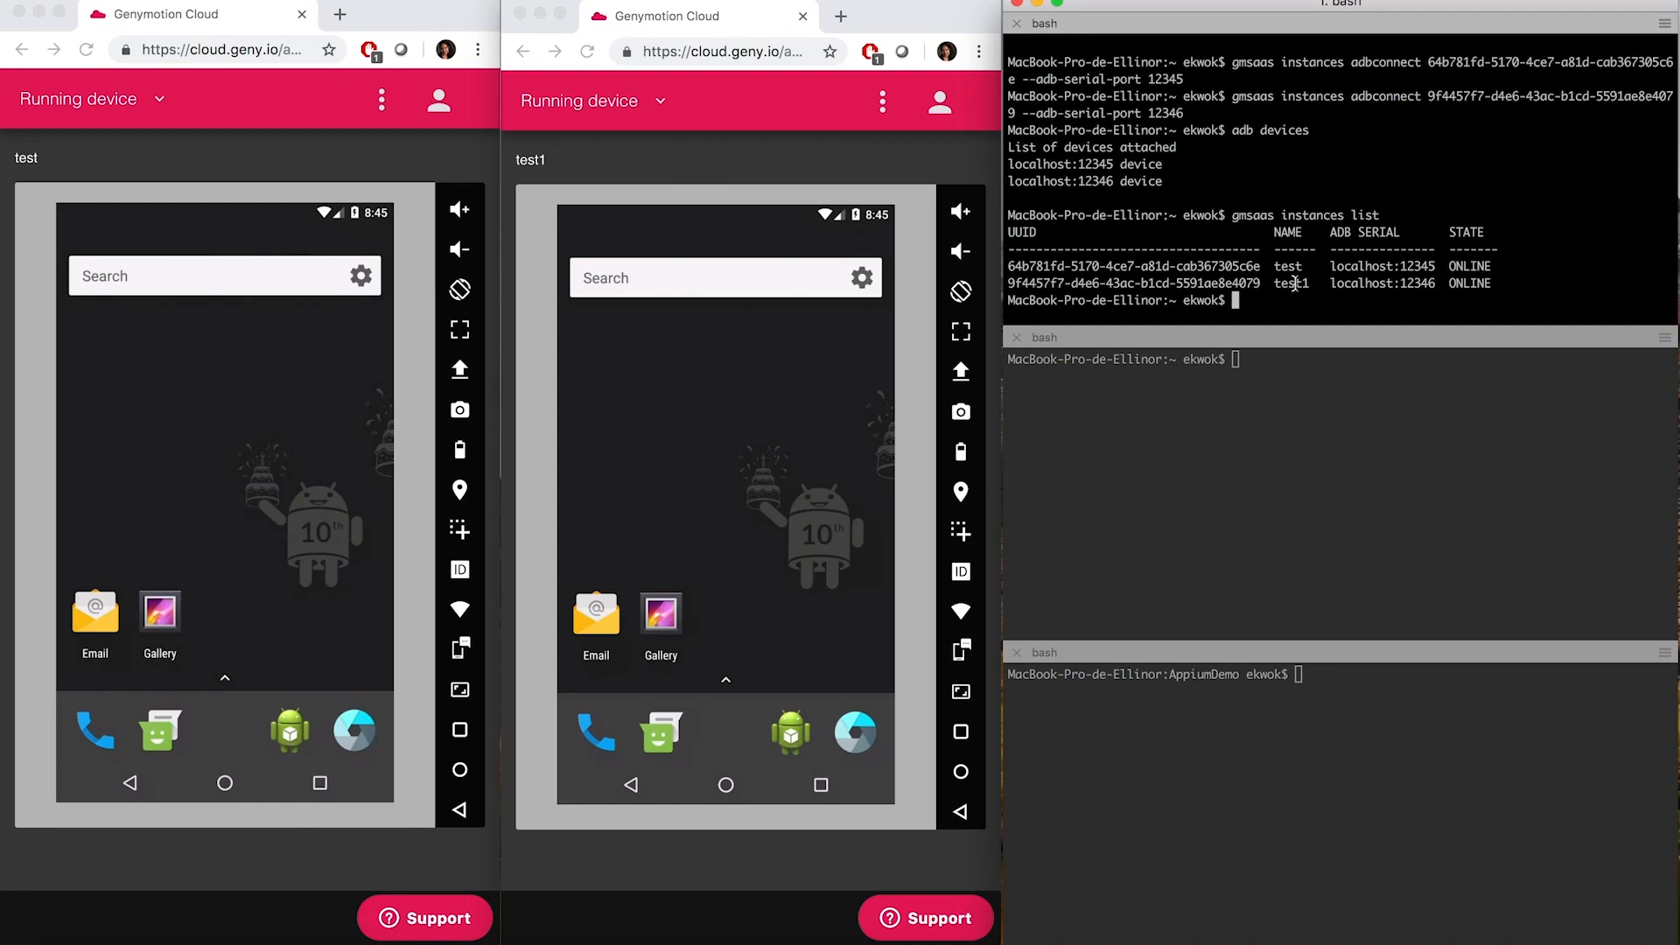
{"action": "double_click", "coordinate": [1383, 266]}
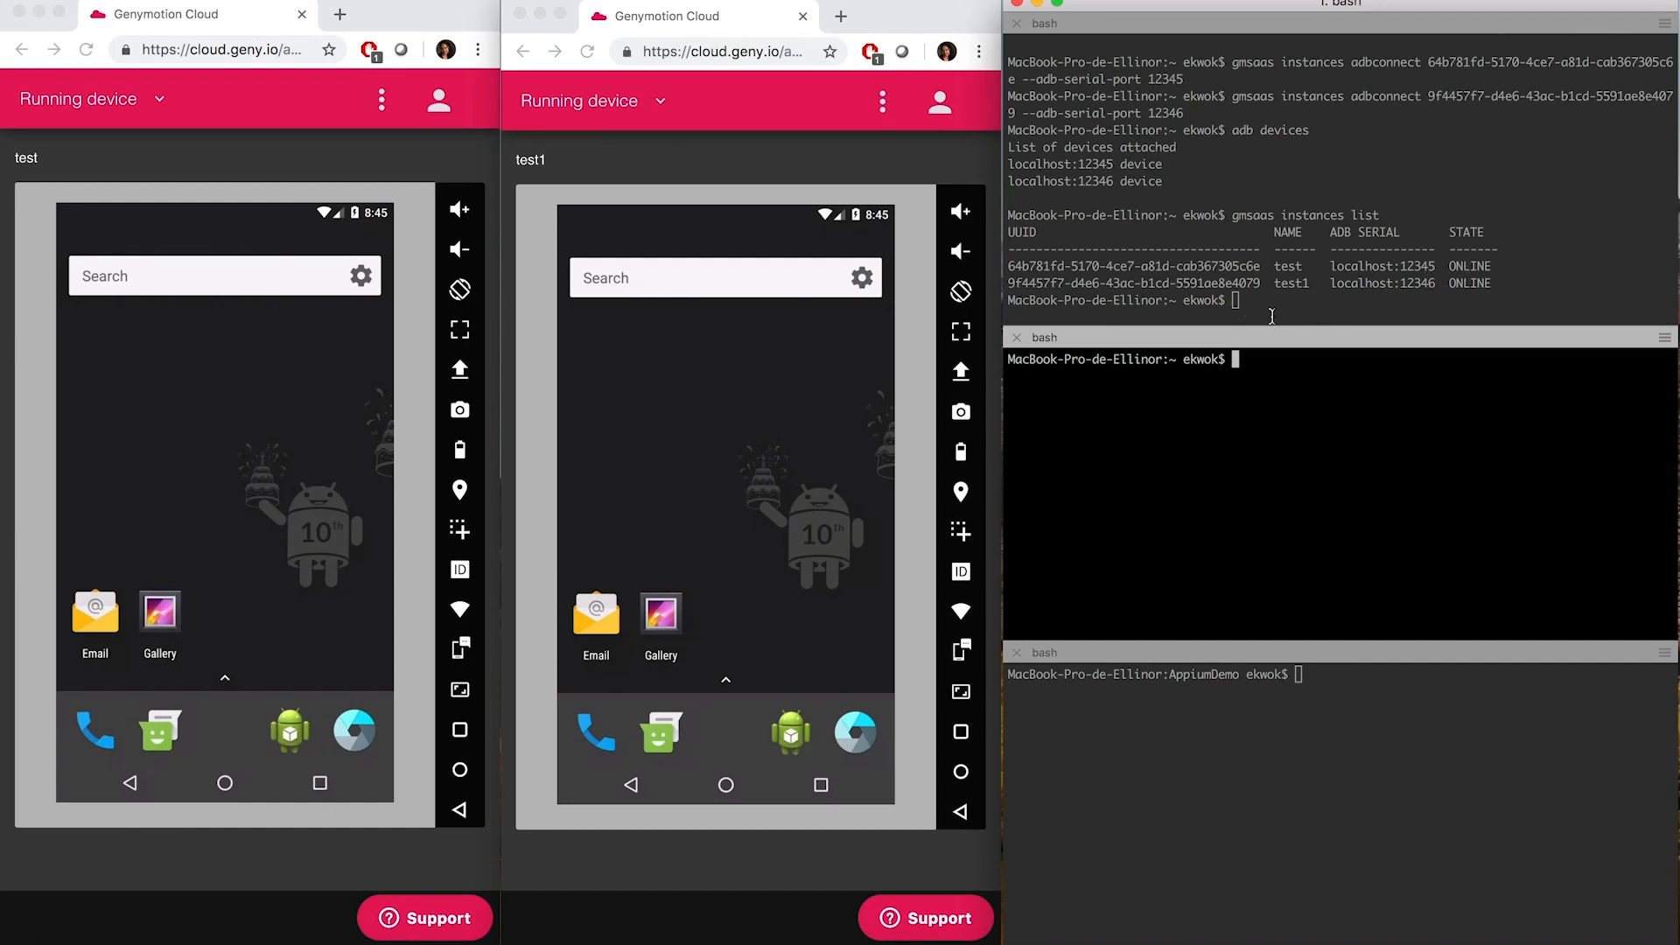
{"action": "mouse_move", "coordinate": [1251, 361]}
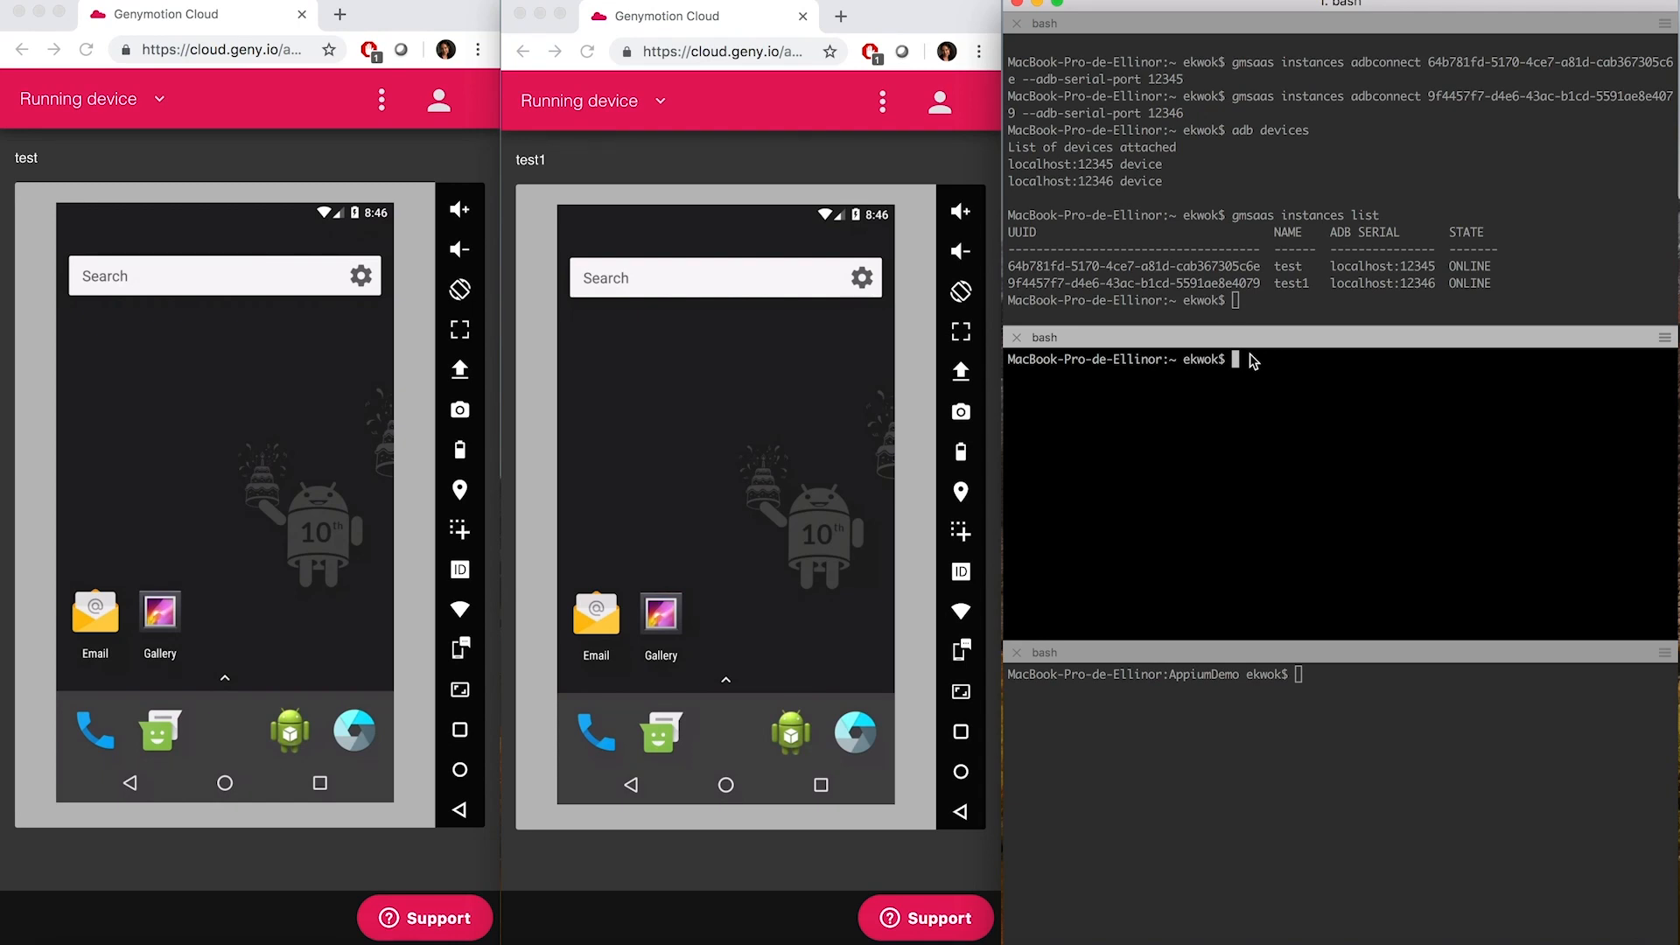
Launch the Appium server, listening on port 4723, from the middle pane.
{"action": "type", "text": "appi"}
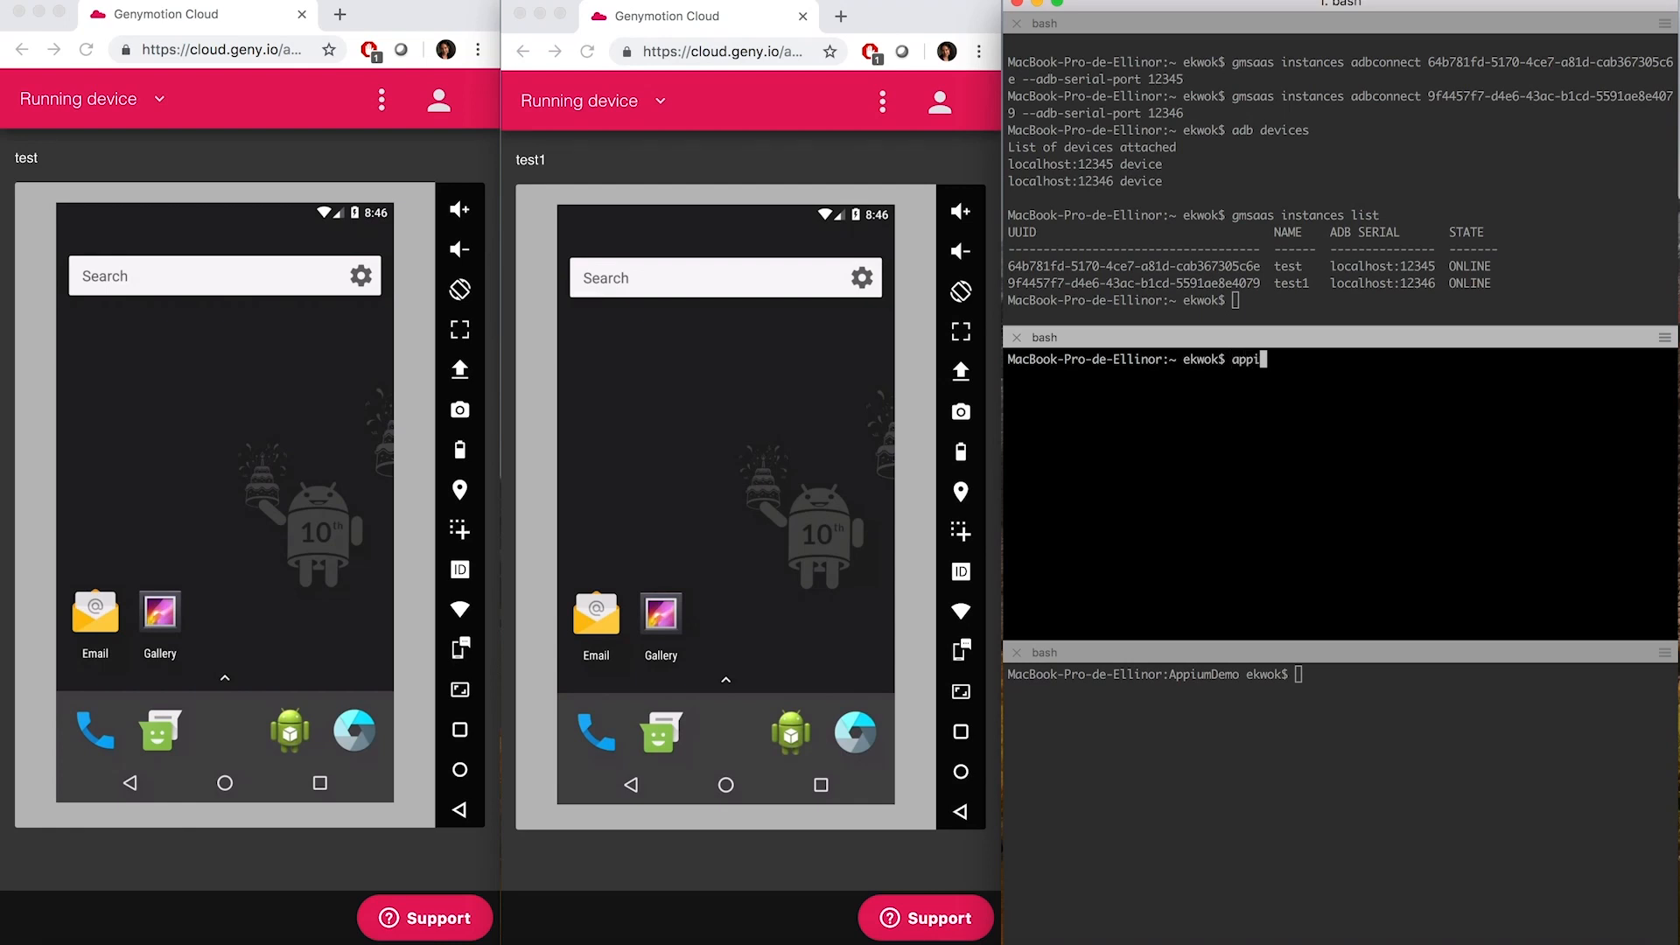
{"action": "key", "text": "enter"}
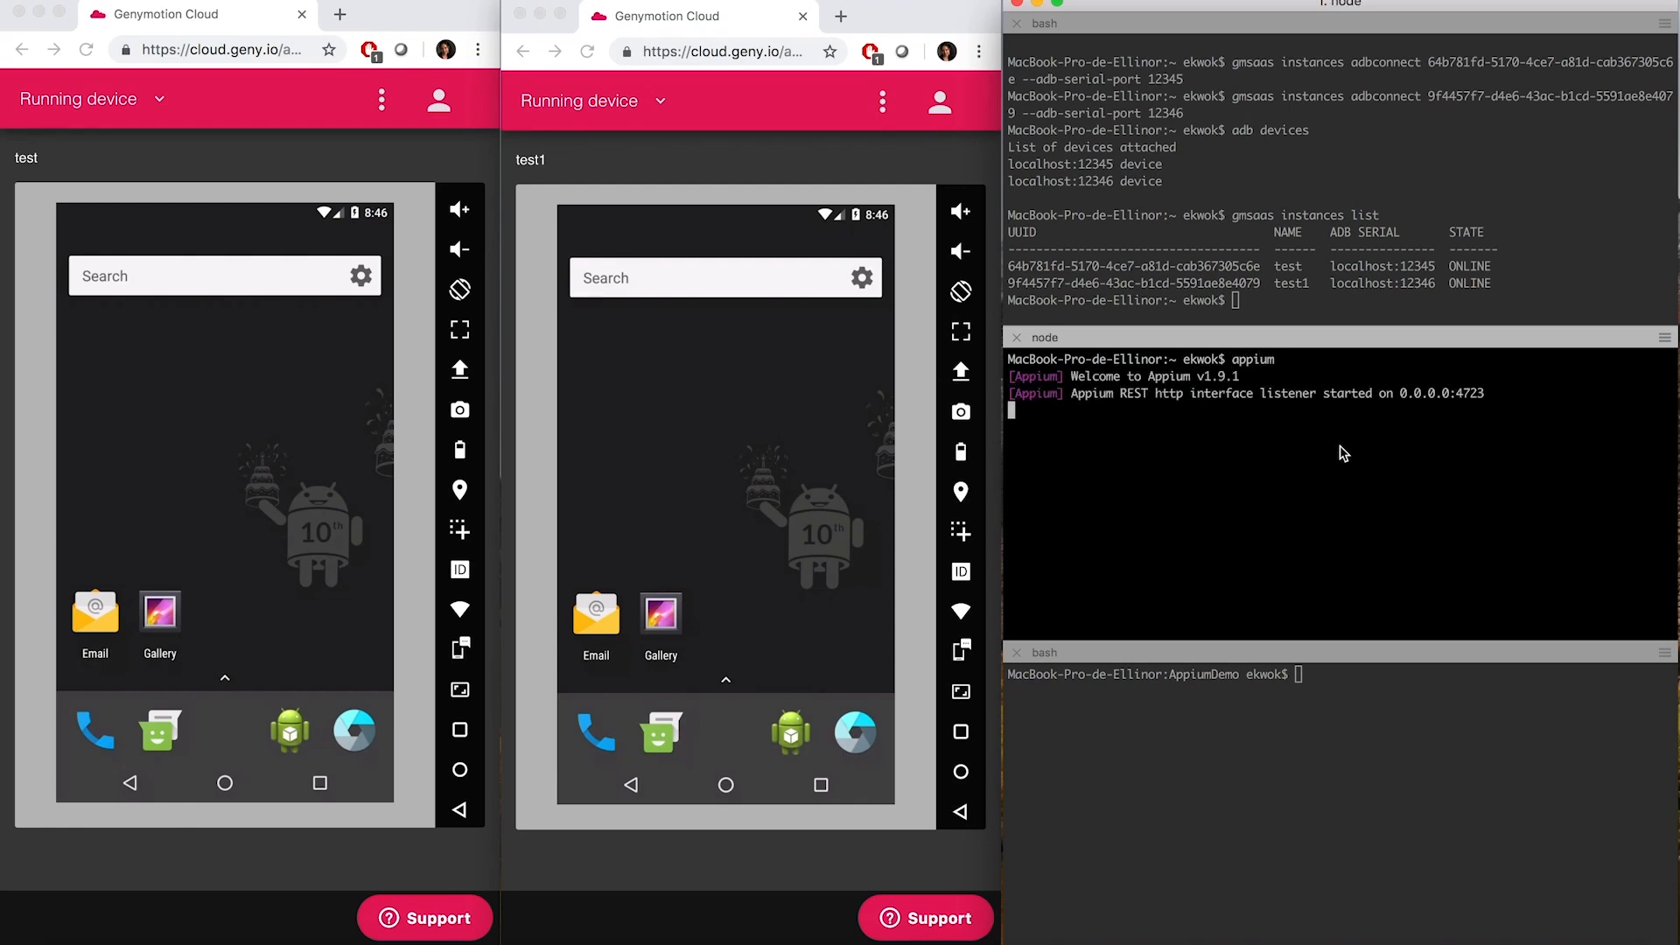
{"action": "left_click", "coordinate": [1313, 691]}
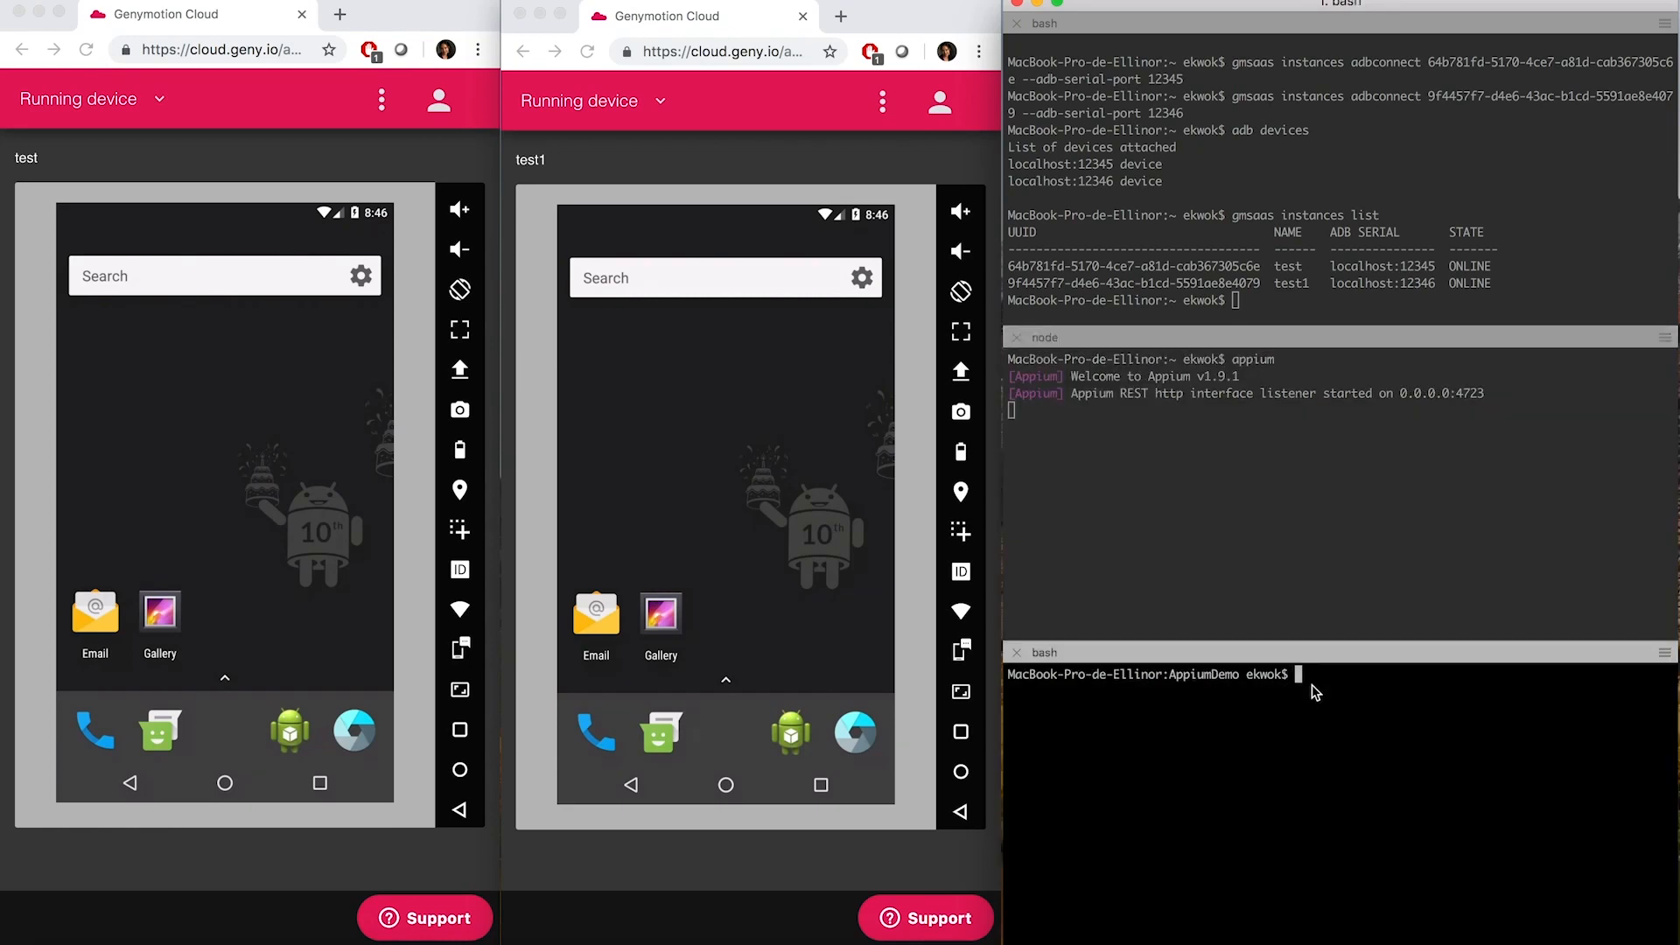
Run 'mvn test' in the AppiumDemo pane: 4 tests pass with BUILD SUCCESS.
{"action": "type", "text": "m"}
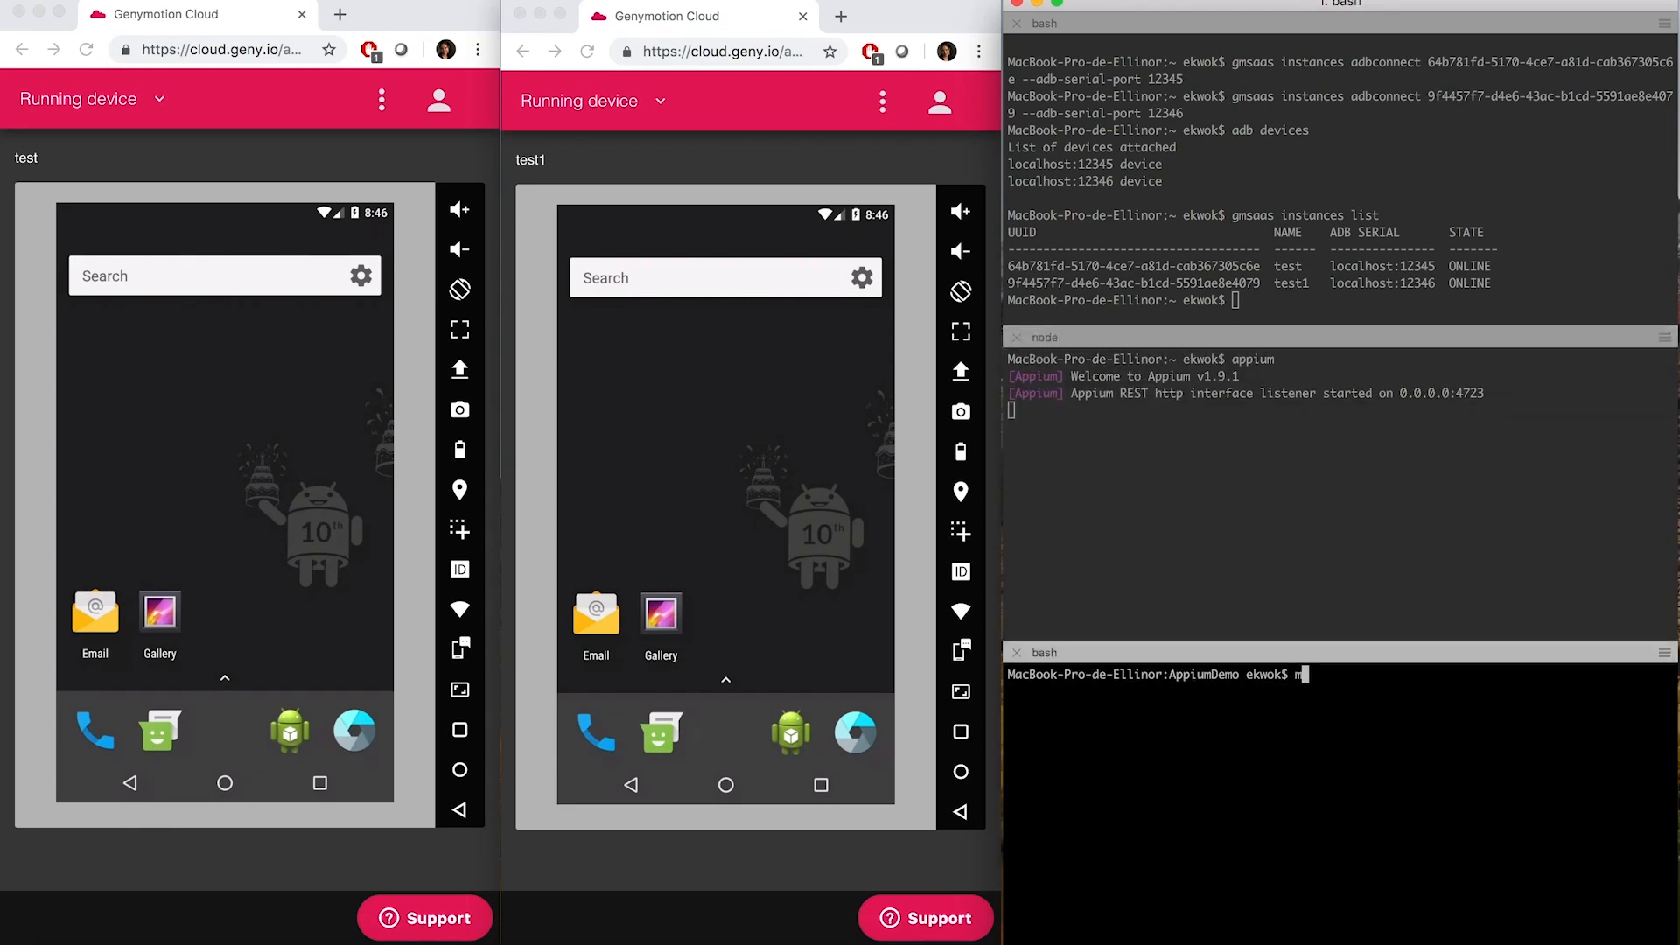
{"action": "type", "text": "vn test"}
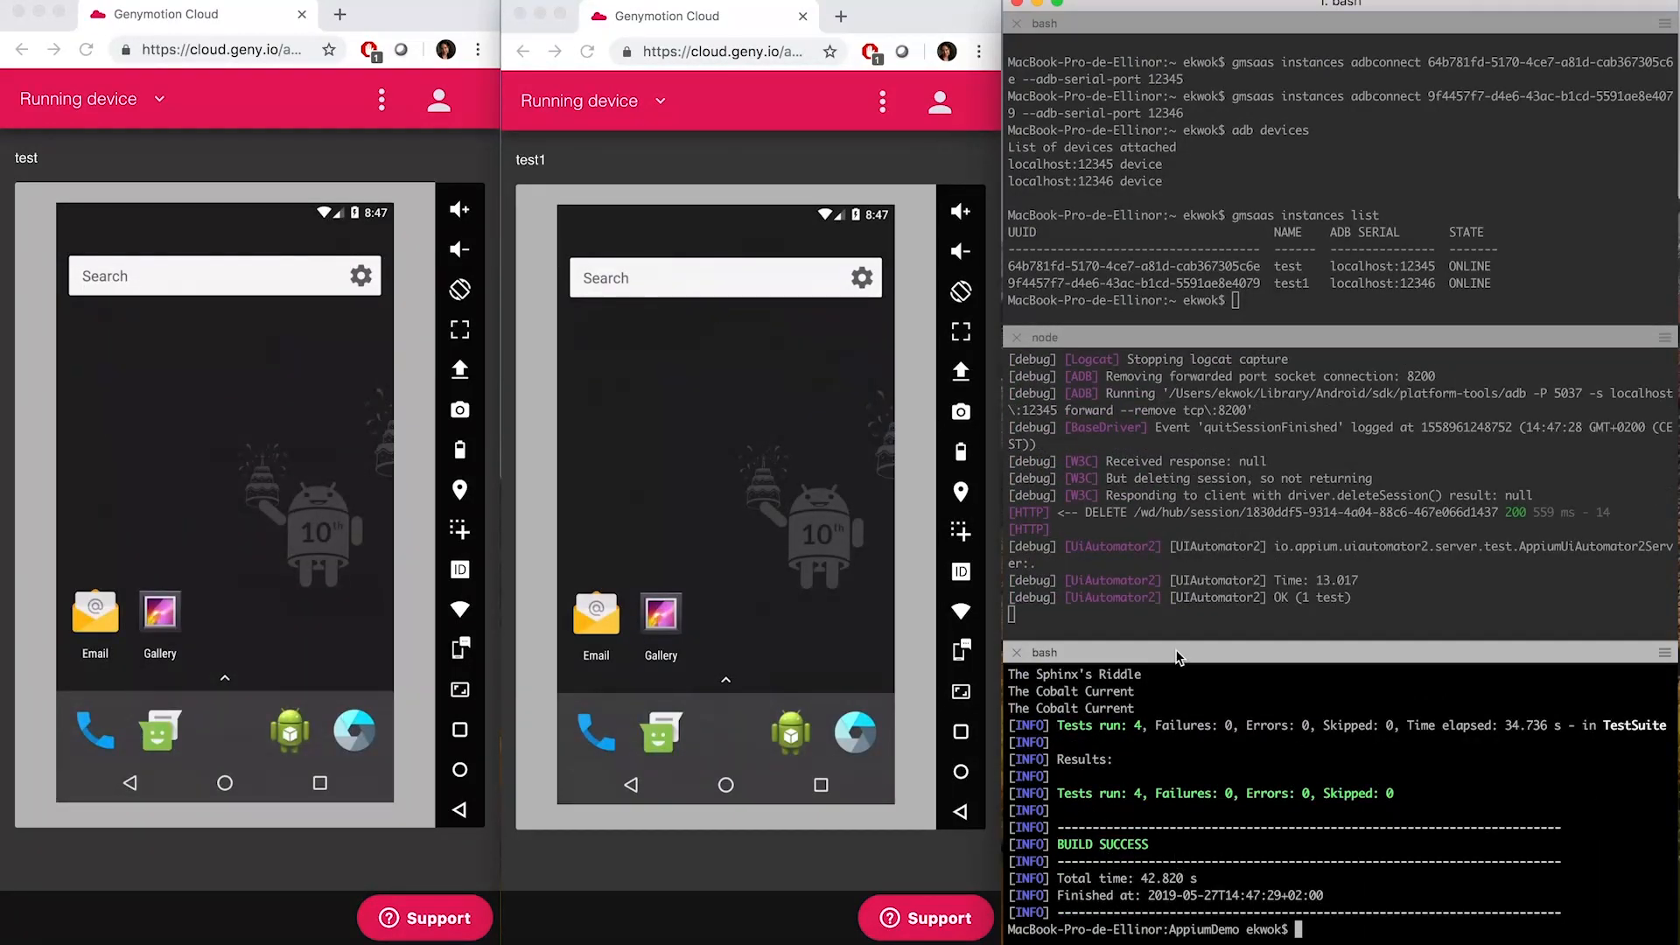
{"action": "type", "text": "gmsaas i"}
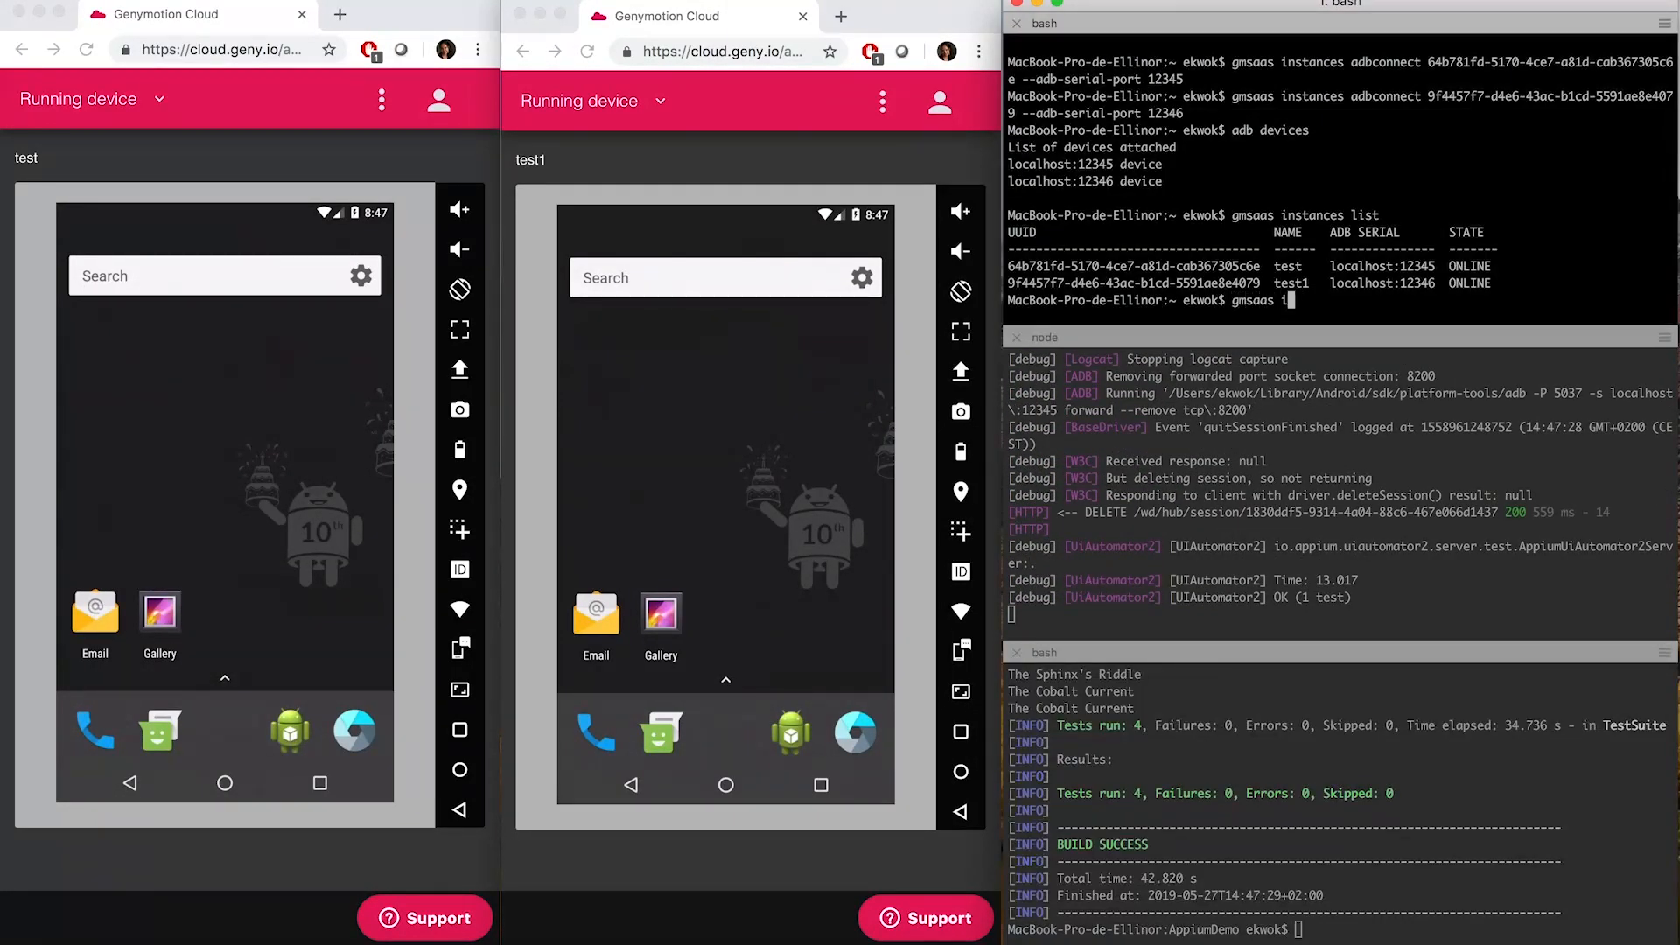